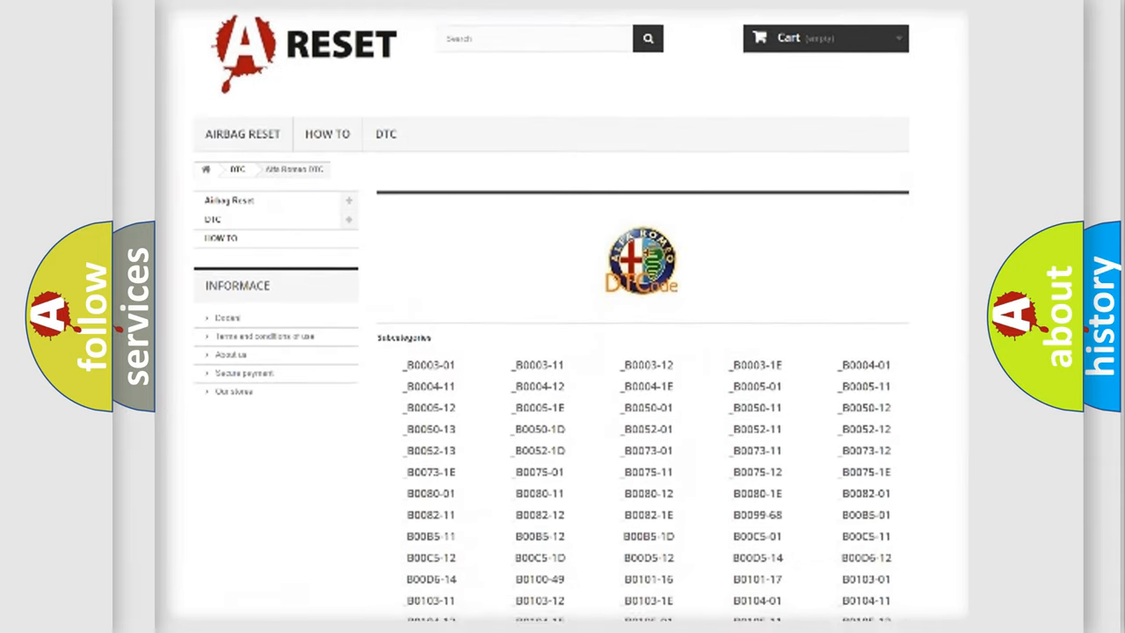
{"action": "scroll", "scroll_direction": "down", "scroll_amount": 3}
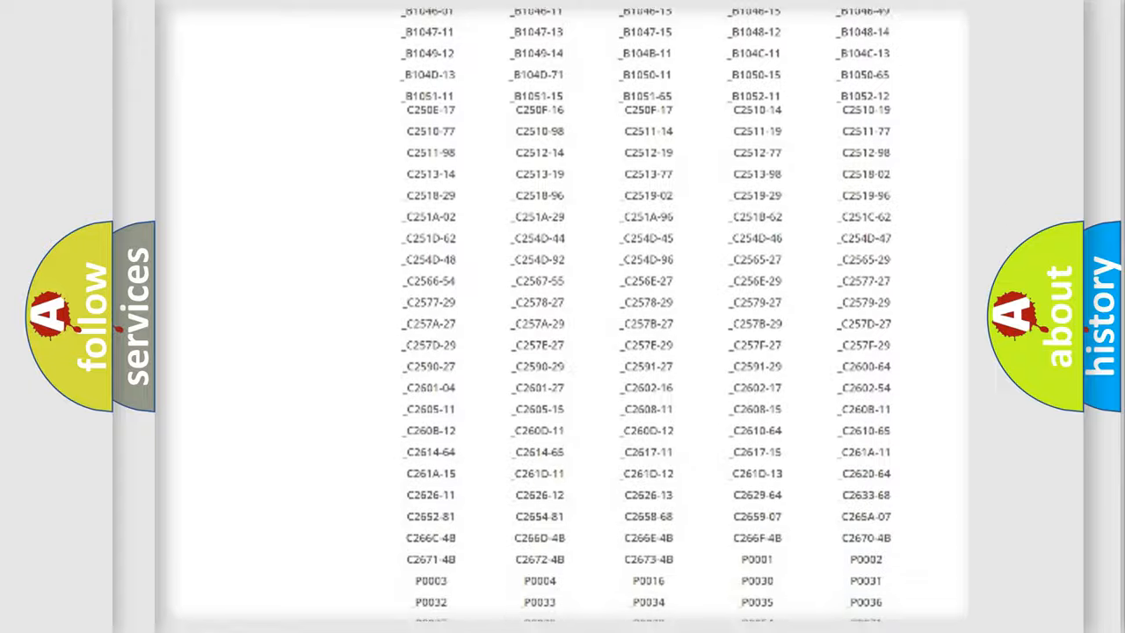